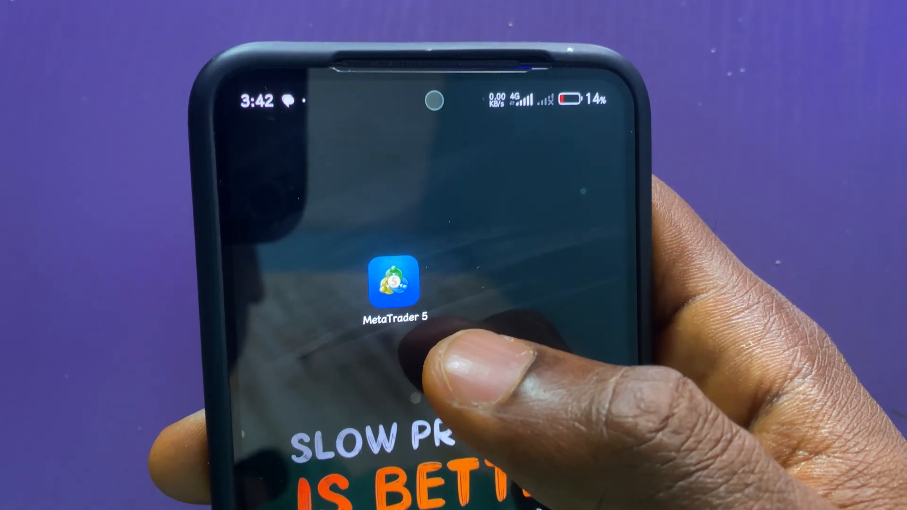
- Launch MetaTrader 5 and accept the welcome data-consent terms
{"action": "left_click", "coordinate": [395, 285]}
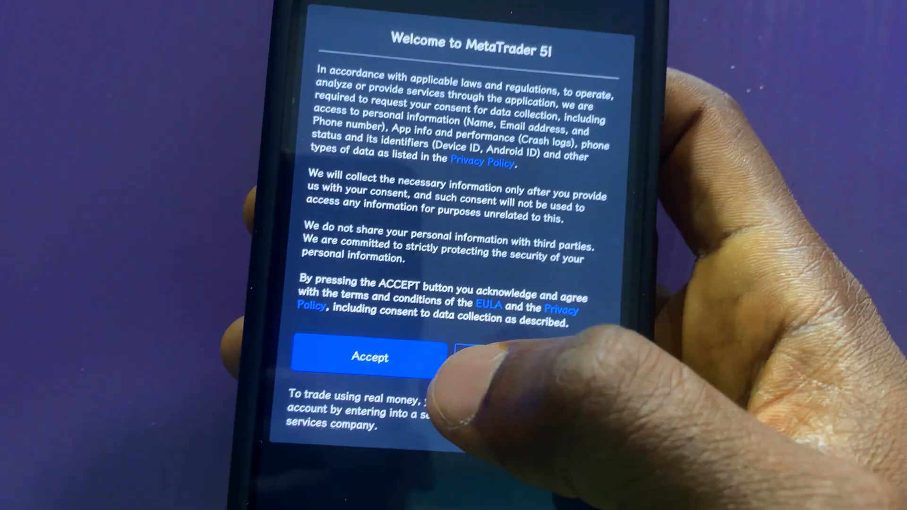
{"action": "left_click", "coordinate": [370, 357]}
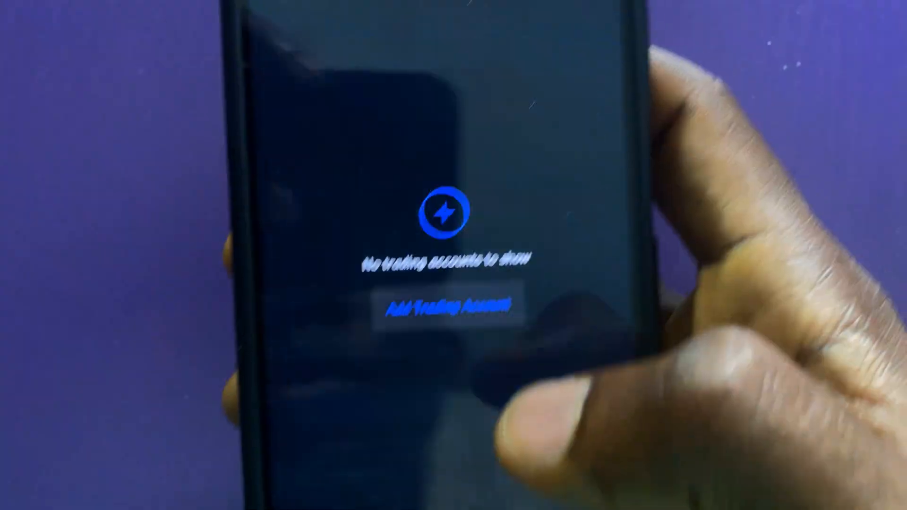
- Add a trading account by starting to open a MetaQuotes demo account
{"action": "left_click", "coordinate": [441, 305]}
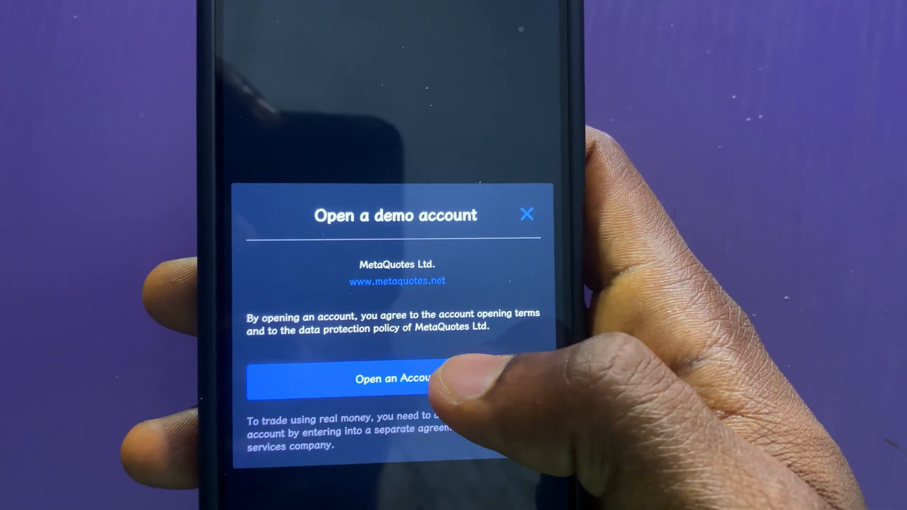
{"action": "left_click", "coordinate": [394, 379]}
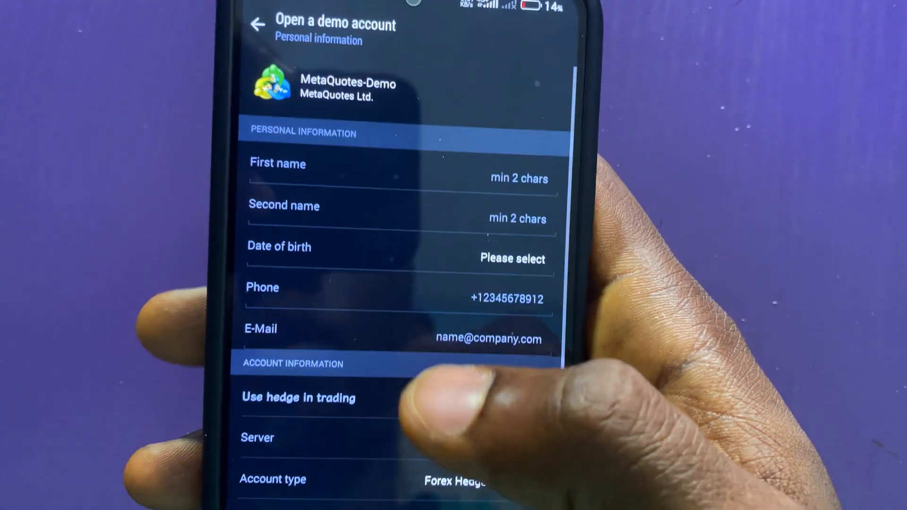
- Enter first and second name and set the date of birth to 10 Jan 2000
{"action": "scroll", "scroll_direction": "down", "scroll_amount": 3}
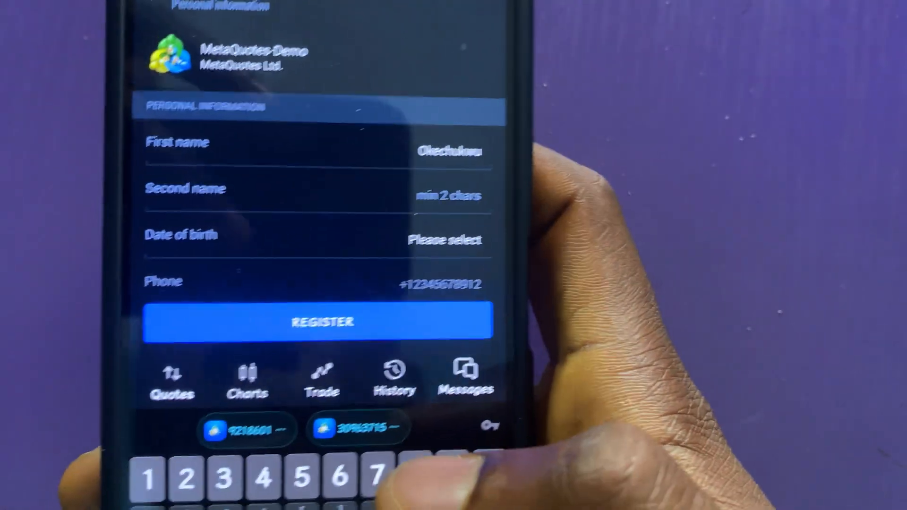
{"action": "type", "text": "s"}
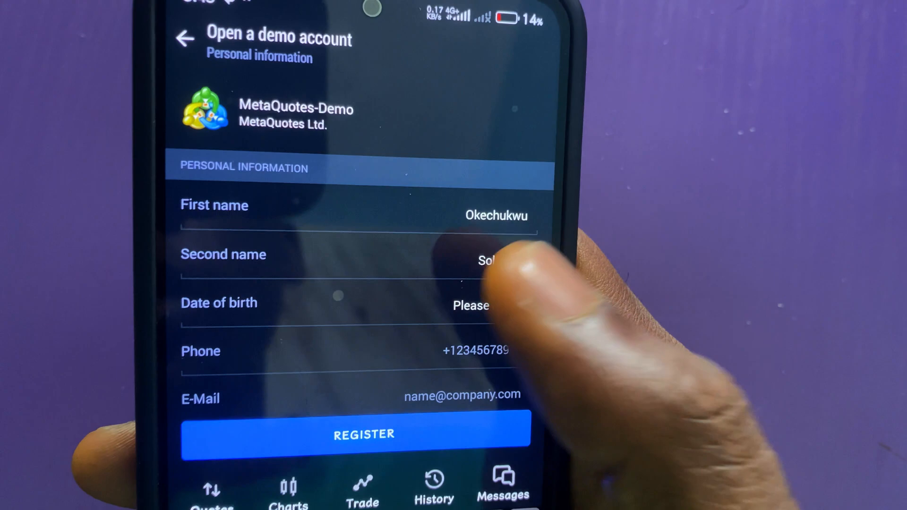
{"action": "left_click", "coordinate": [470, 305]}
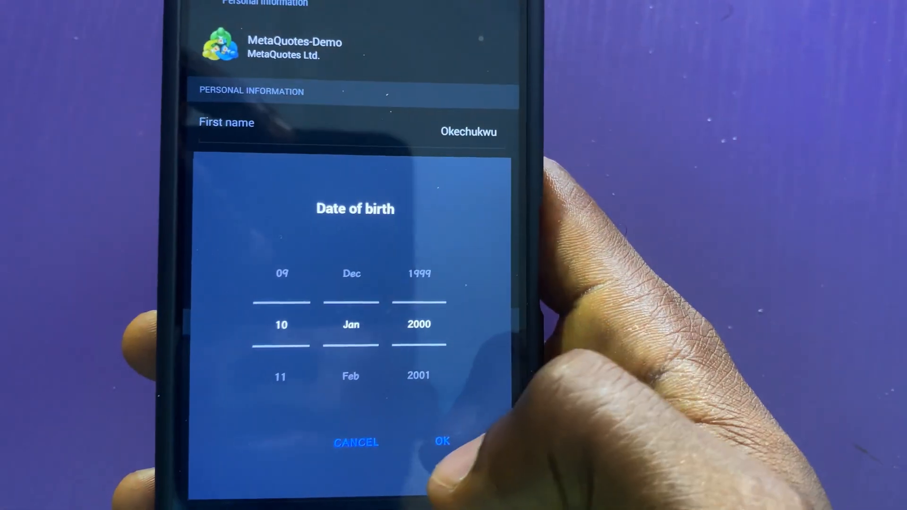
{"action": "left_click", "coordinate": [442, 441]}
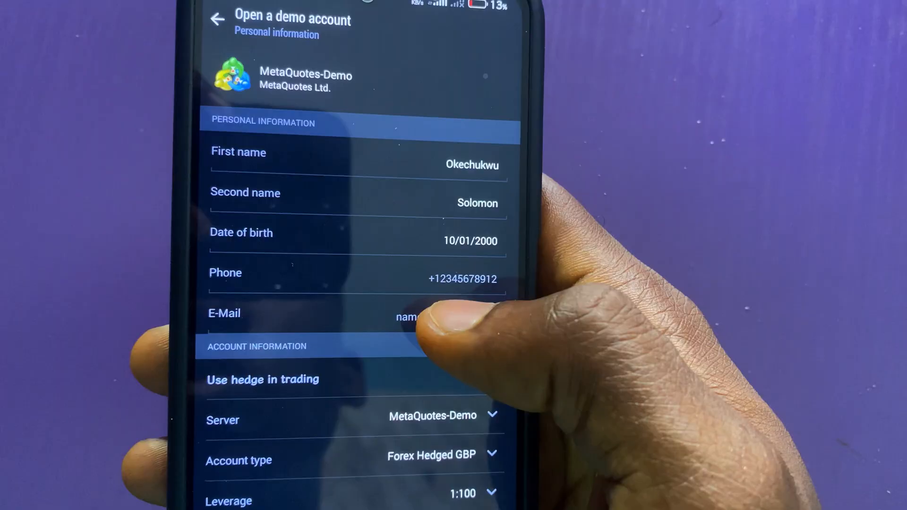
- Enter a valid phone number and an e-mail address ending in 'mt5deno.com'
{"action": "left_click", "coordinate": [492, 380]}
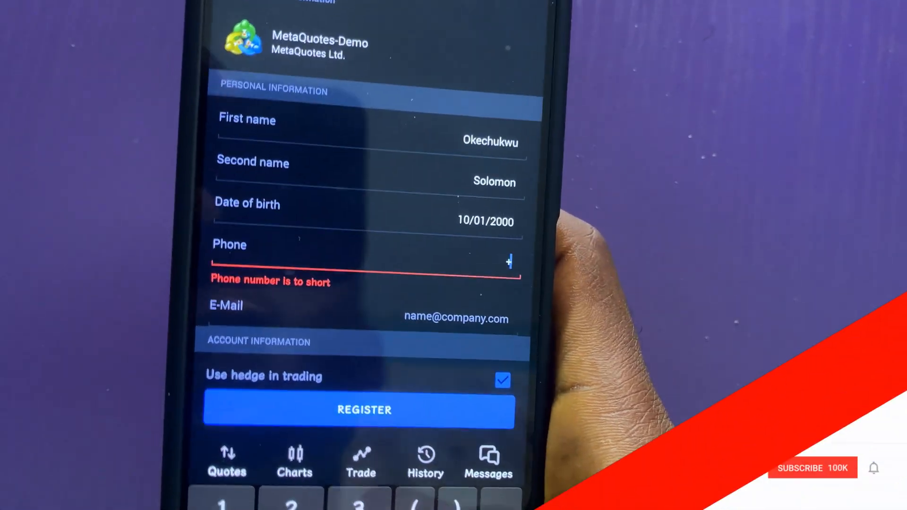
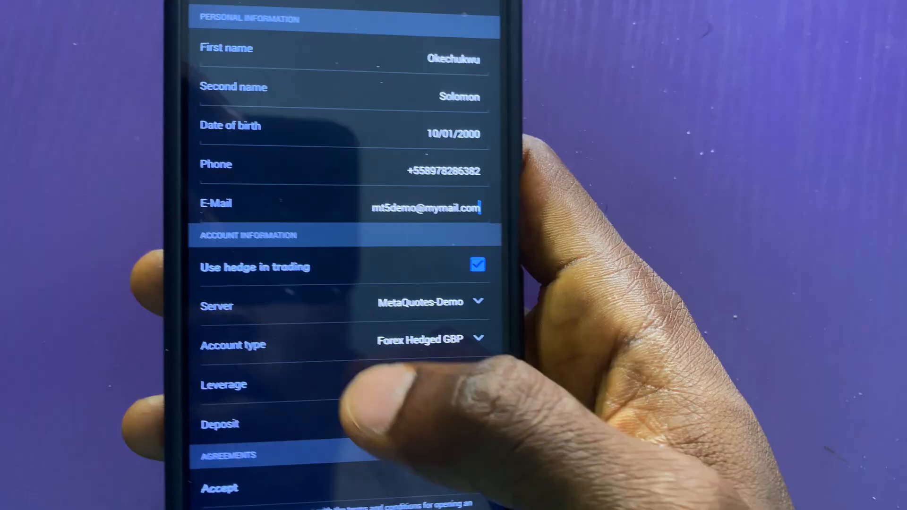
- Choose Forex Hedged USD account type, 1:50 leverage, 3000 USD deposit and accept the terms
{"action": "left_click", "coordinate": [427, 338]}
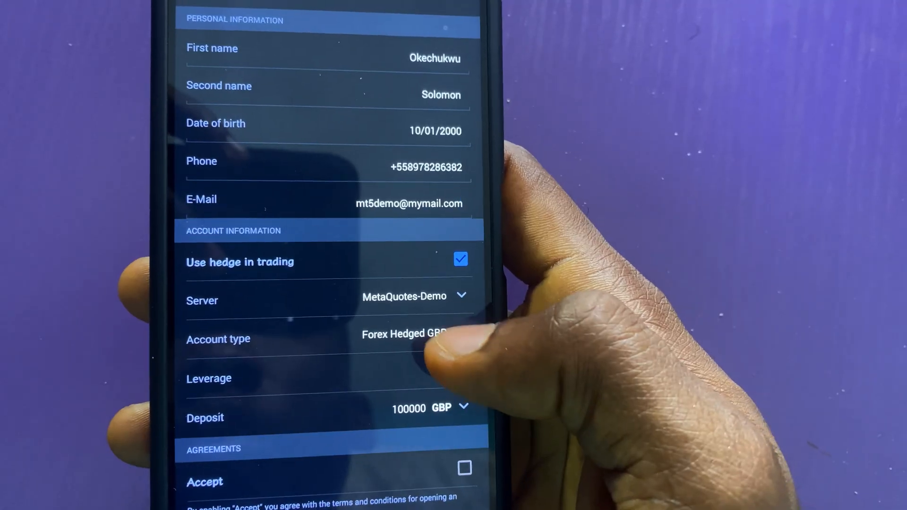
{"action": "left_click", "coordinate": [405, 339]}
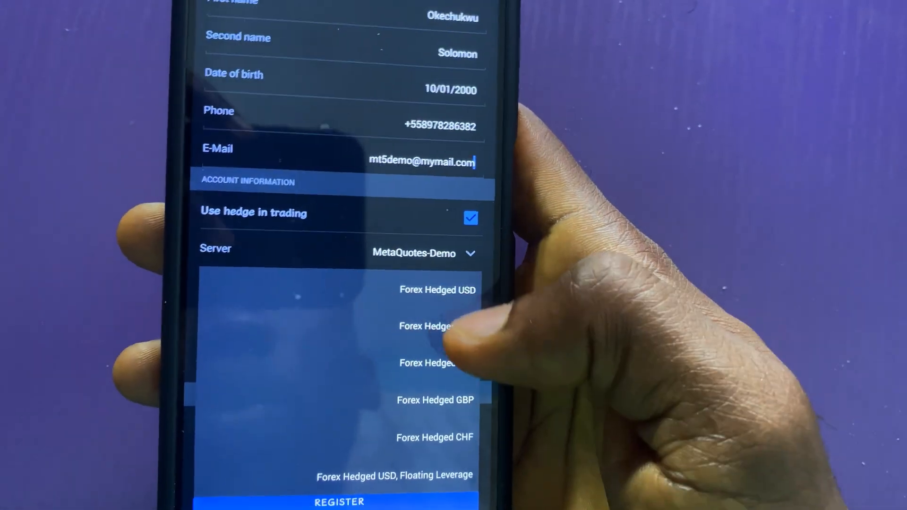
{"action": "left_click", "coordinate": [438, 290]}
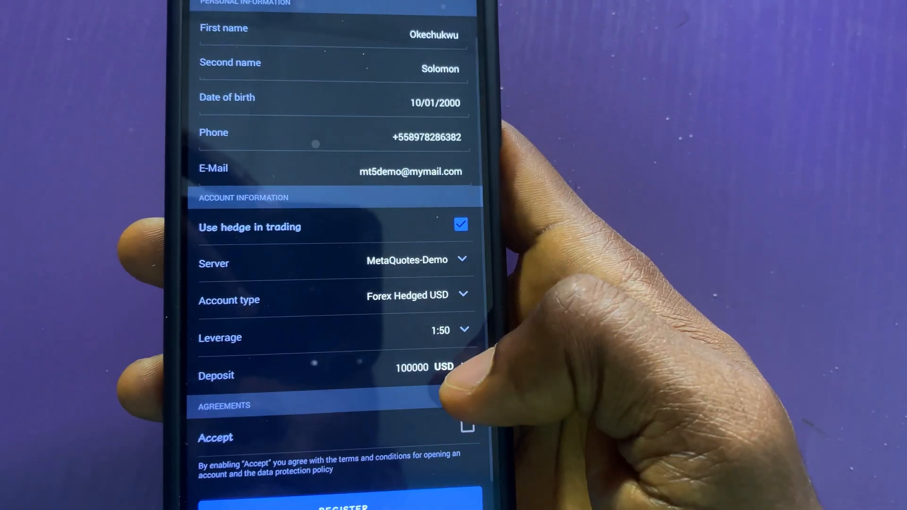
{"action": "left_click", "coordinate": [428, 375]}
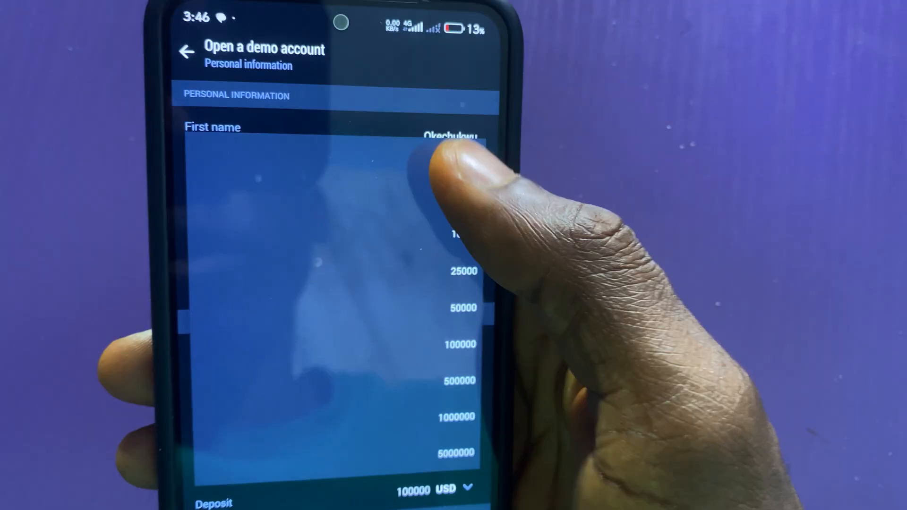
{"action": "scroll", "scroll_direction": "down", "scroll_amount": 3}
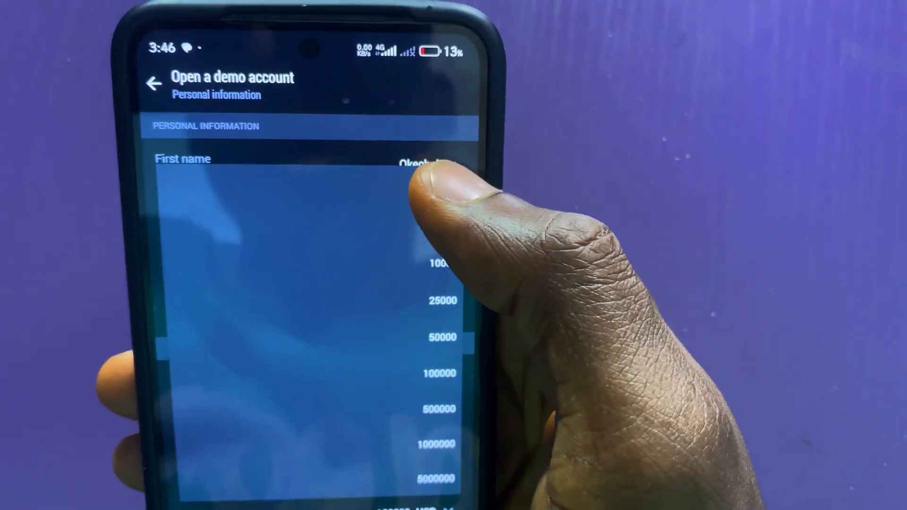
{"action": "scroll", "scroll_direction": "down", "scroll_amount": 3}
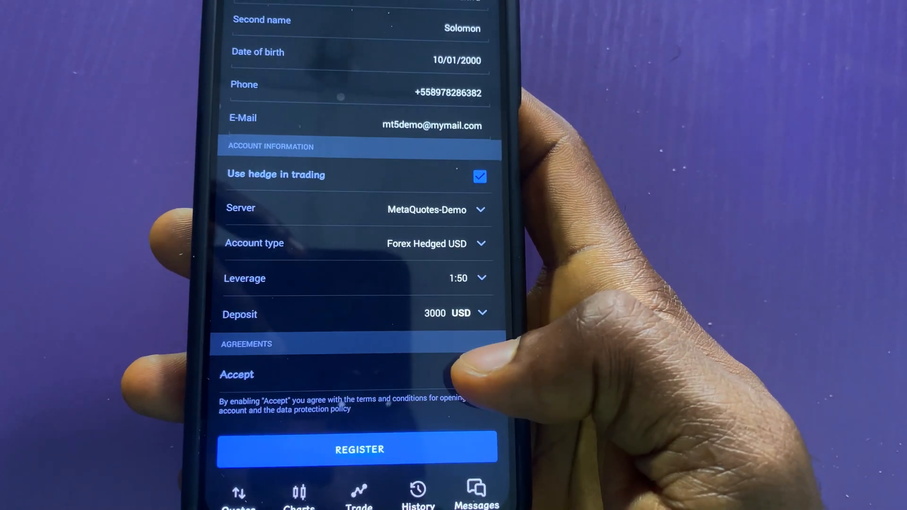
{"action": "left_click", "coordinate": [498, 372]}
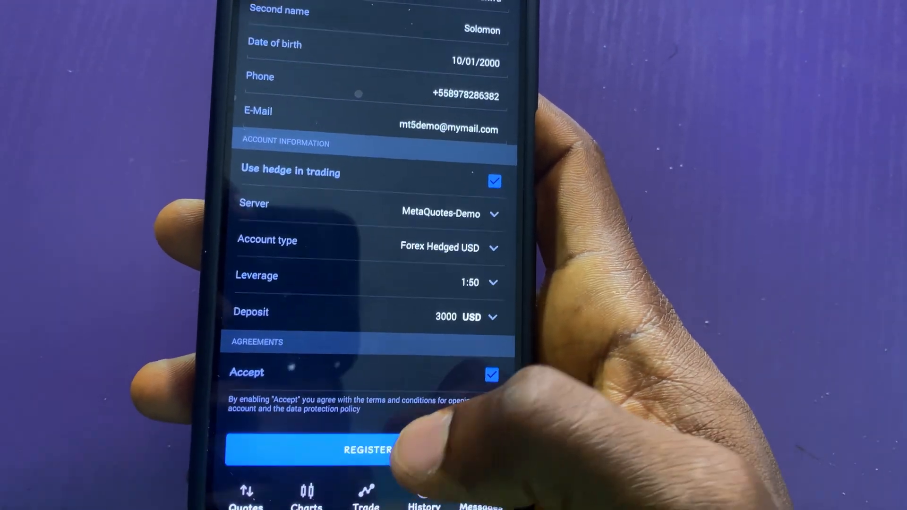
- Register the demo account and return to the Accounts list showing its new login
{"action": "left_click", "coordinate": [364, 450]}
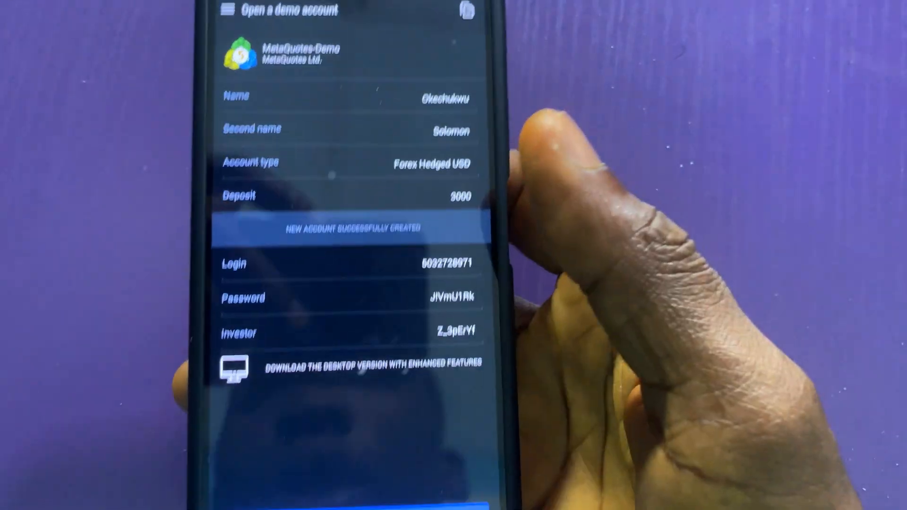
{"action": "scroll", "scroll_direction": "down", "scroll_amount": 3}
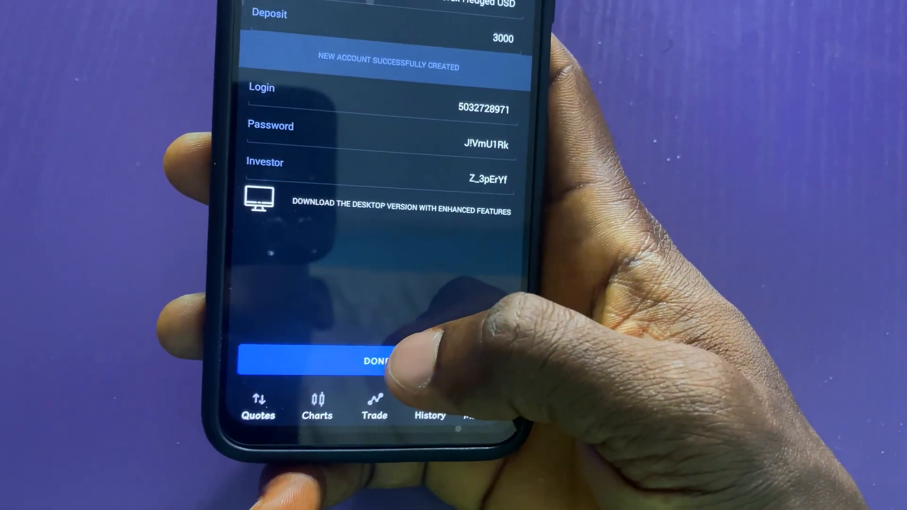
{"action": "left_click", "coordinate": [377, 360]}
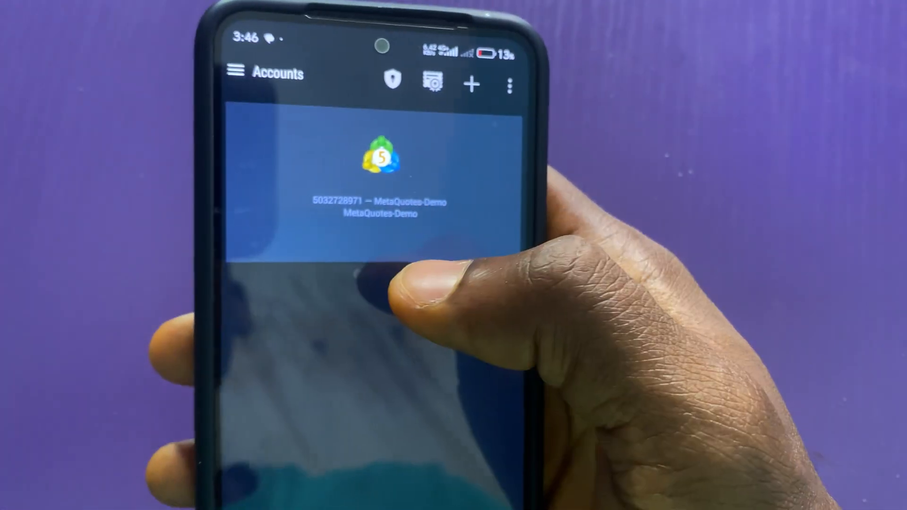